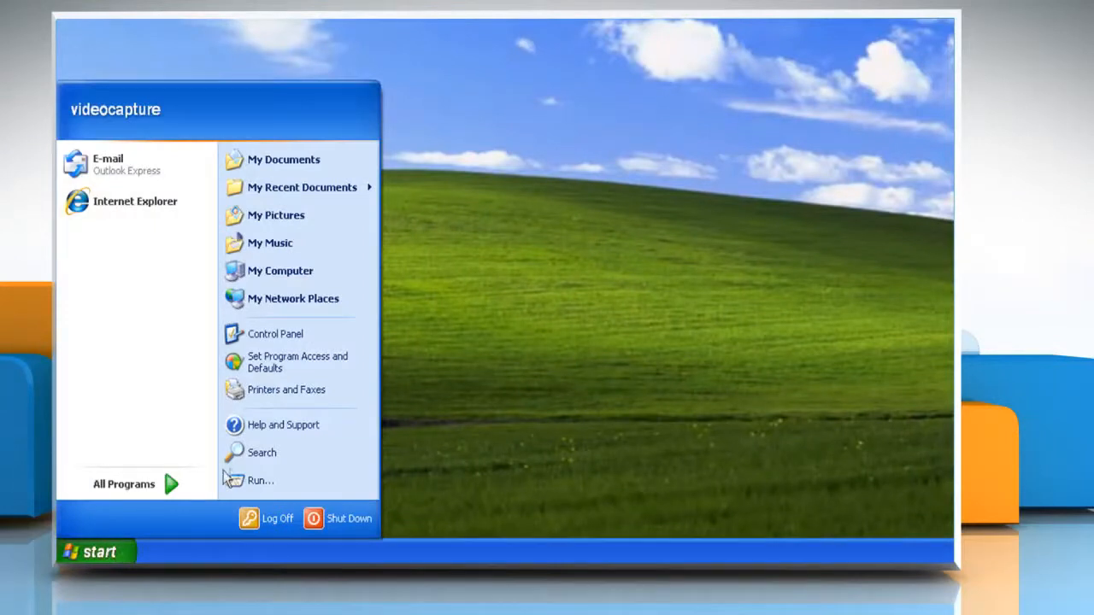
Start a search scoped to 'All files and folders' from the Search Companion.
{"action": "left_click", "coordinate": [261, 452]}
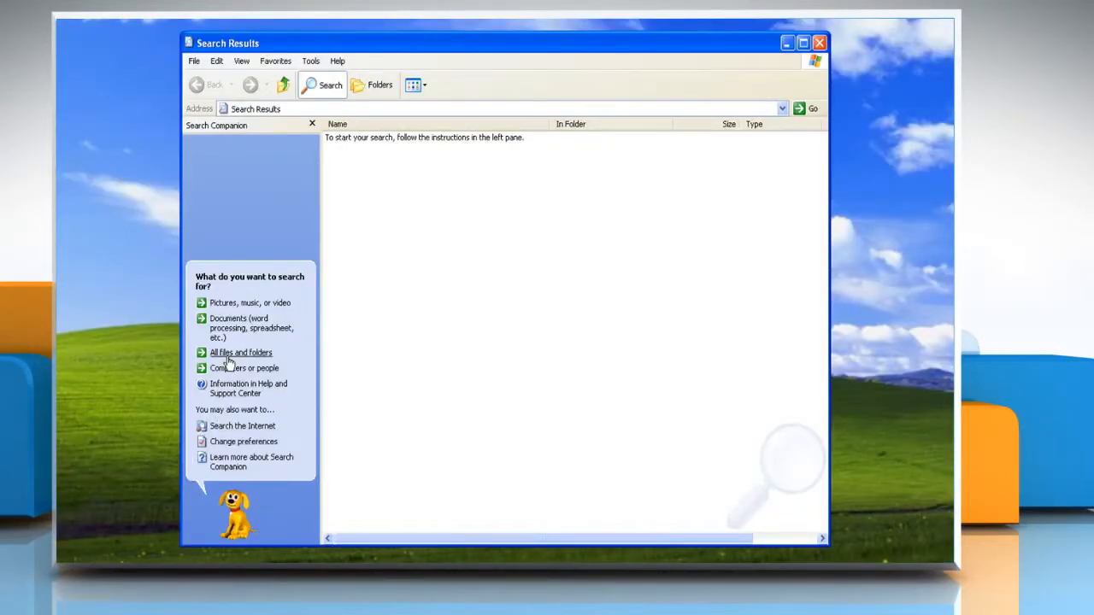
{"action": "left_click", "coordinate": [239, 353]}
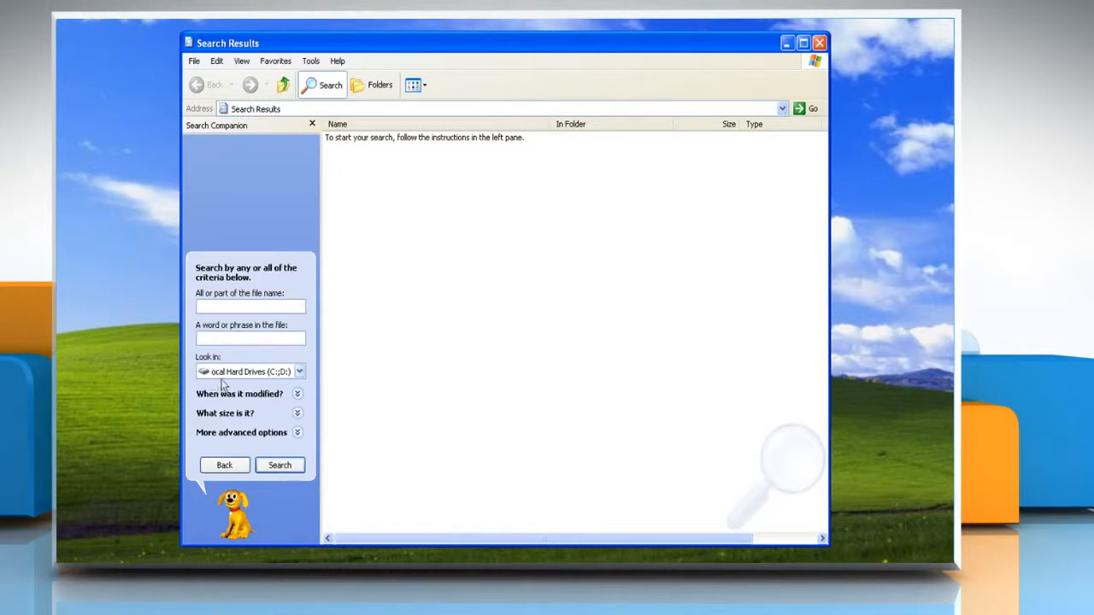
Search the local drives for the name 'My Folder' so the folder appears in results.
{"action": "type", "text": "My Folder"}
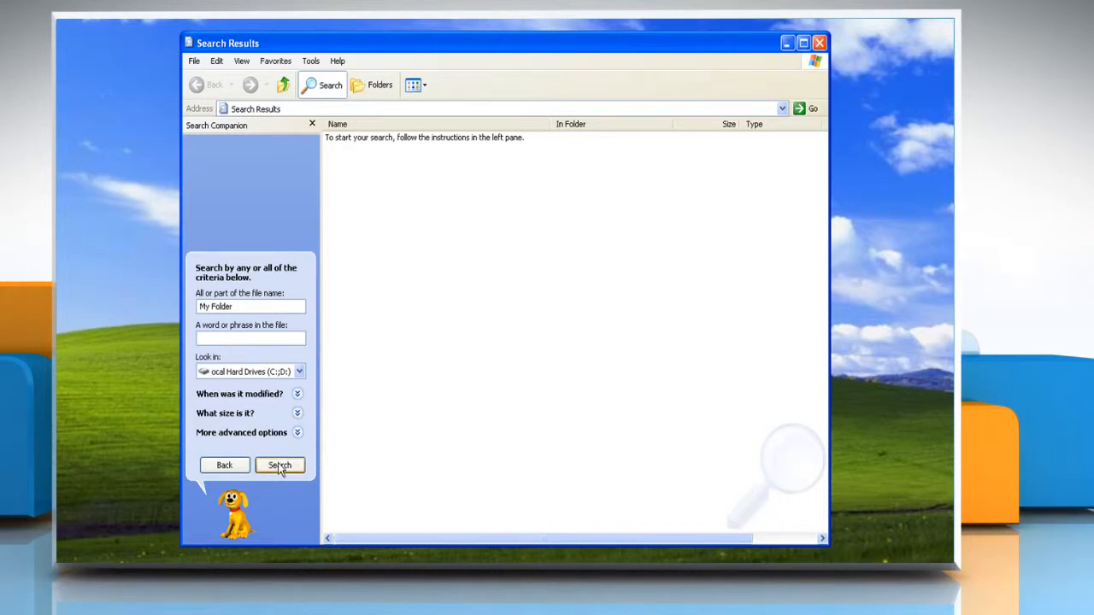
{"action": "left_click", "coordinate": [280, 465]}
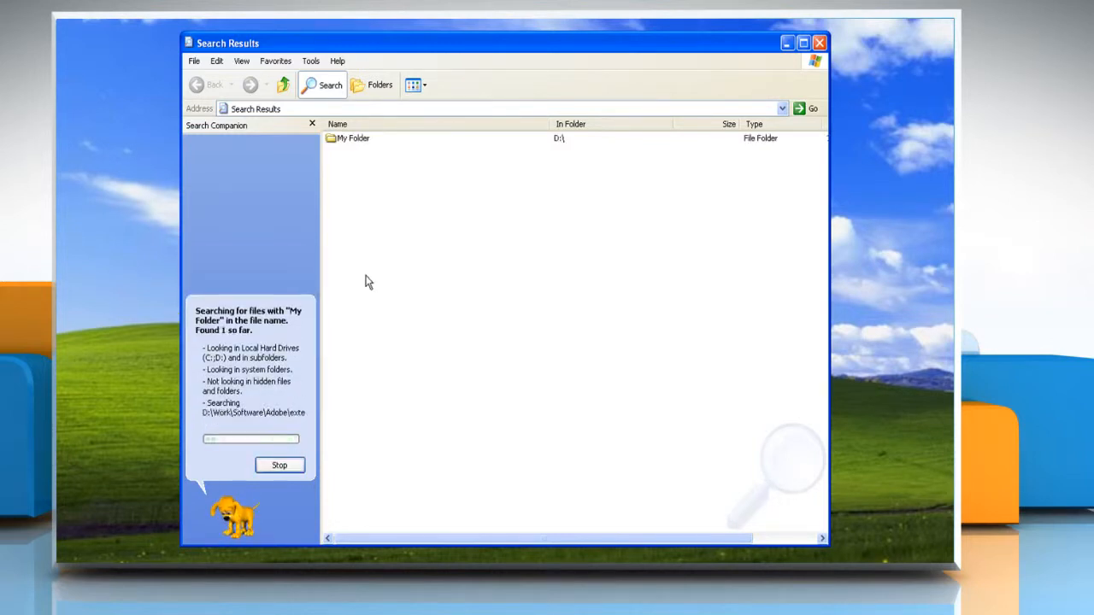